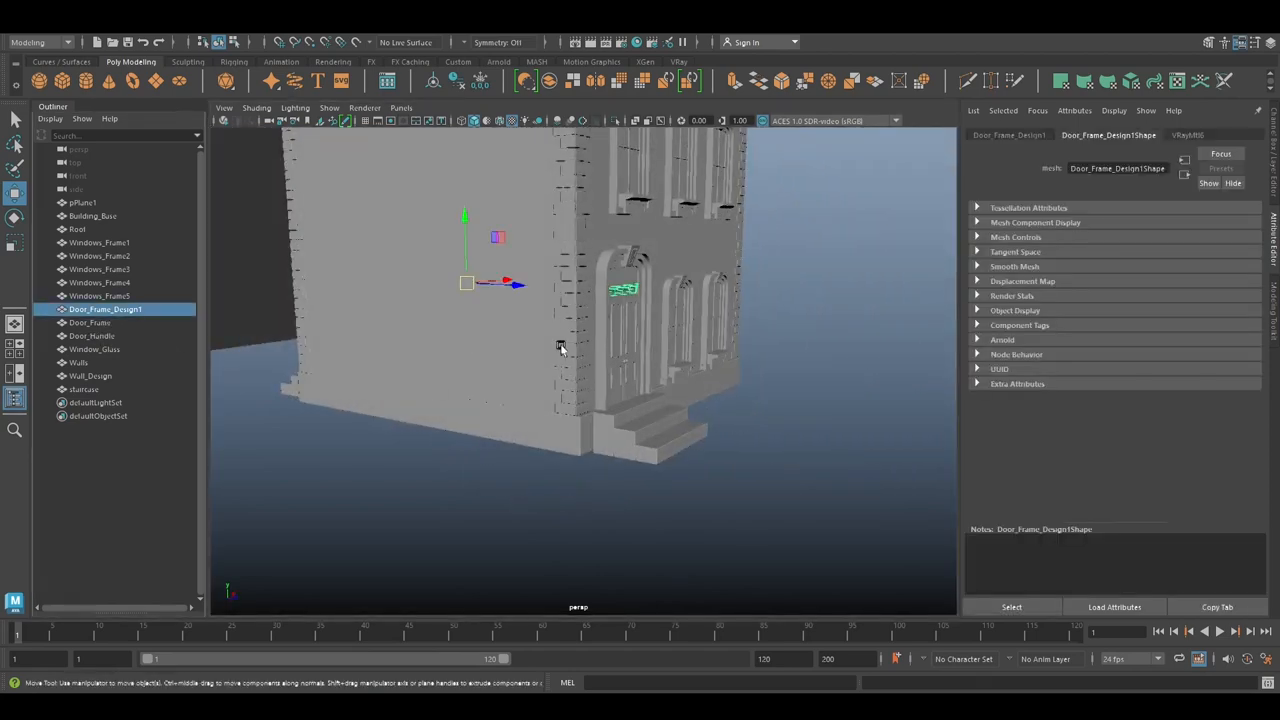
# Assign a new VRayMtl to the Window_Glass mesh selected in the Outliner
pyautogui.click(96, 348)
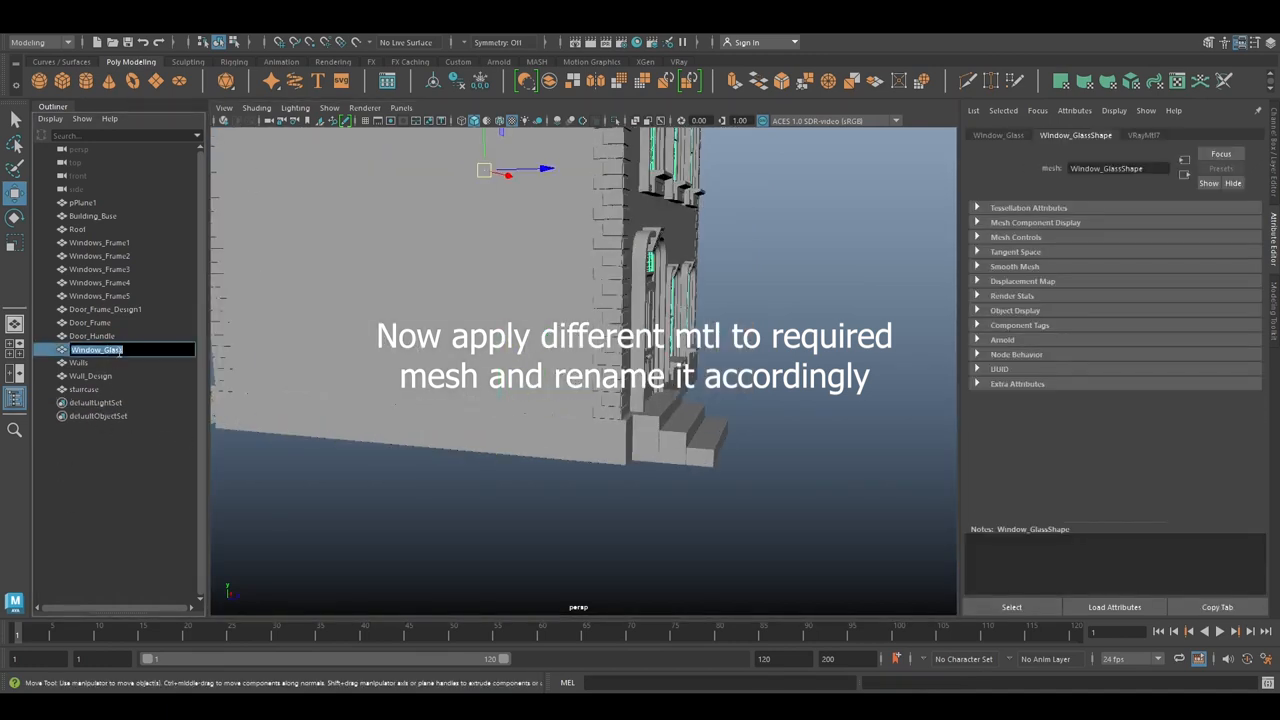
pyautogui.click(1144, 136)
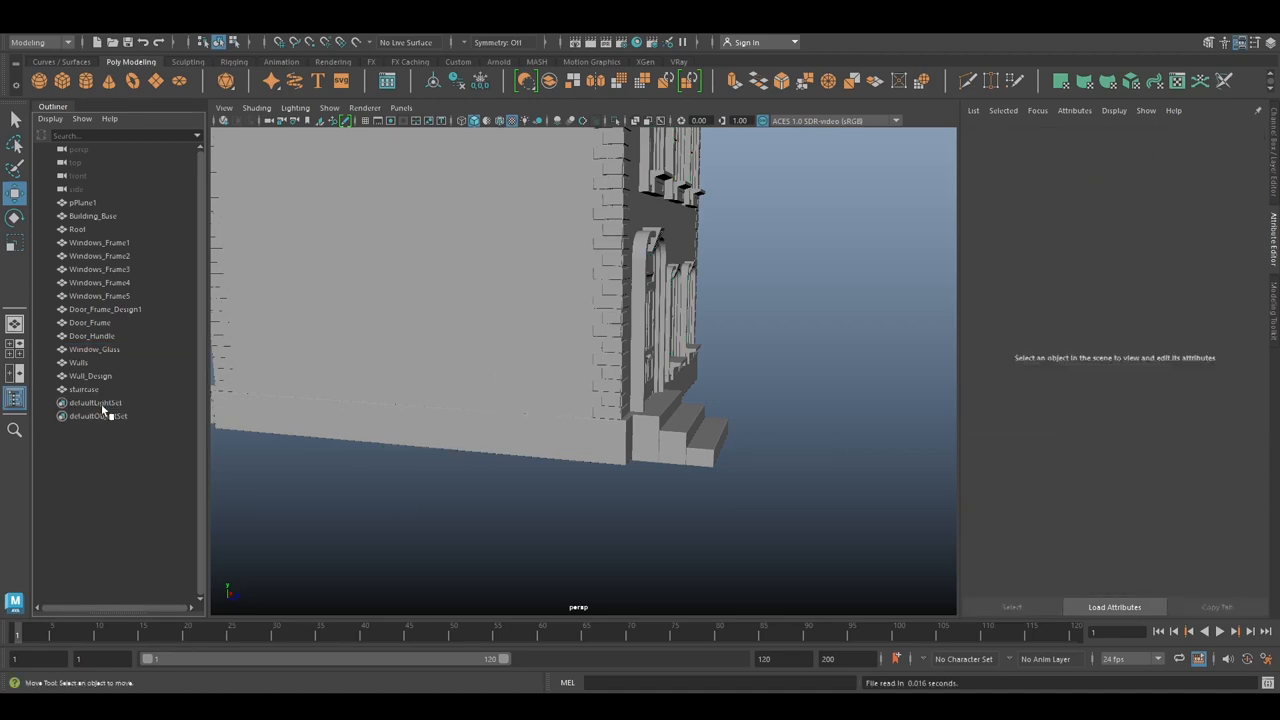
pyautogui.click(96, 348)
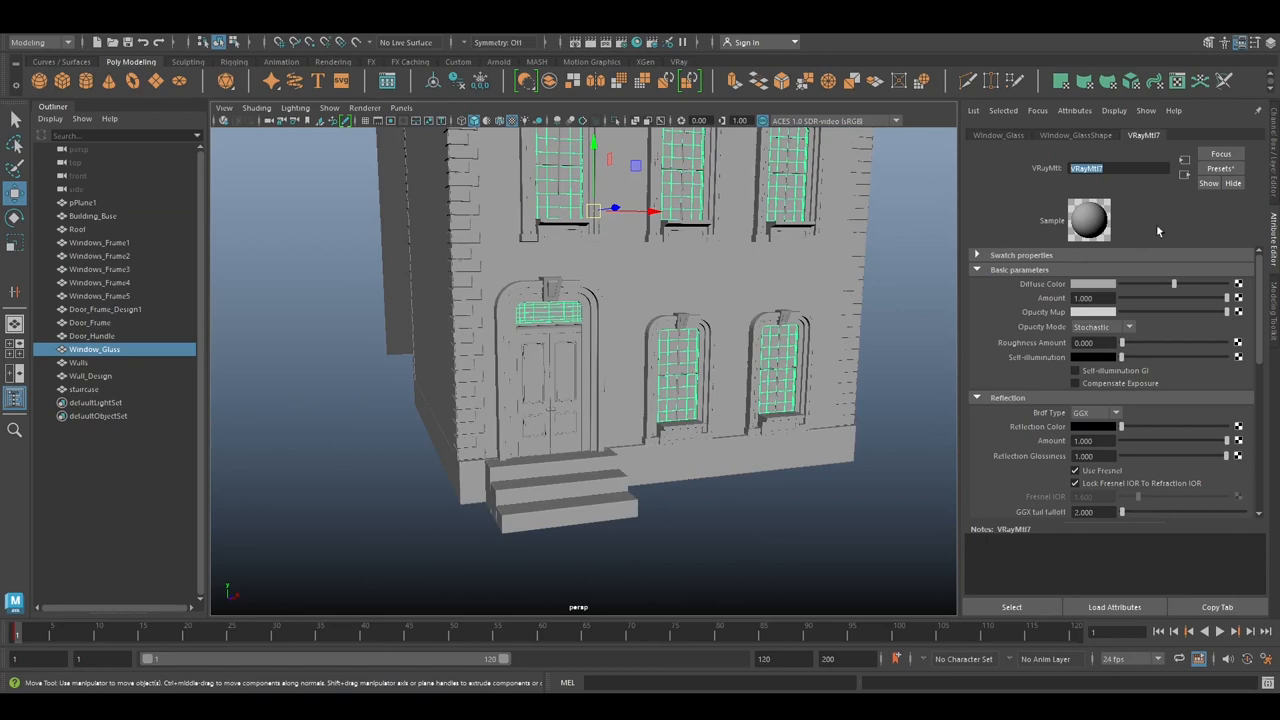
pyautogui.click(976, 256)
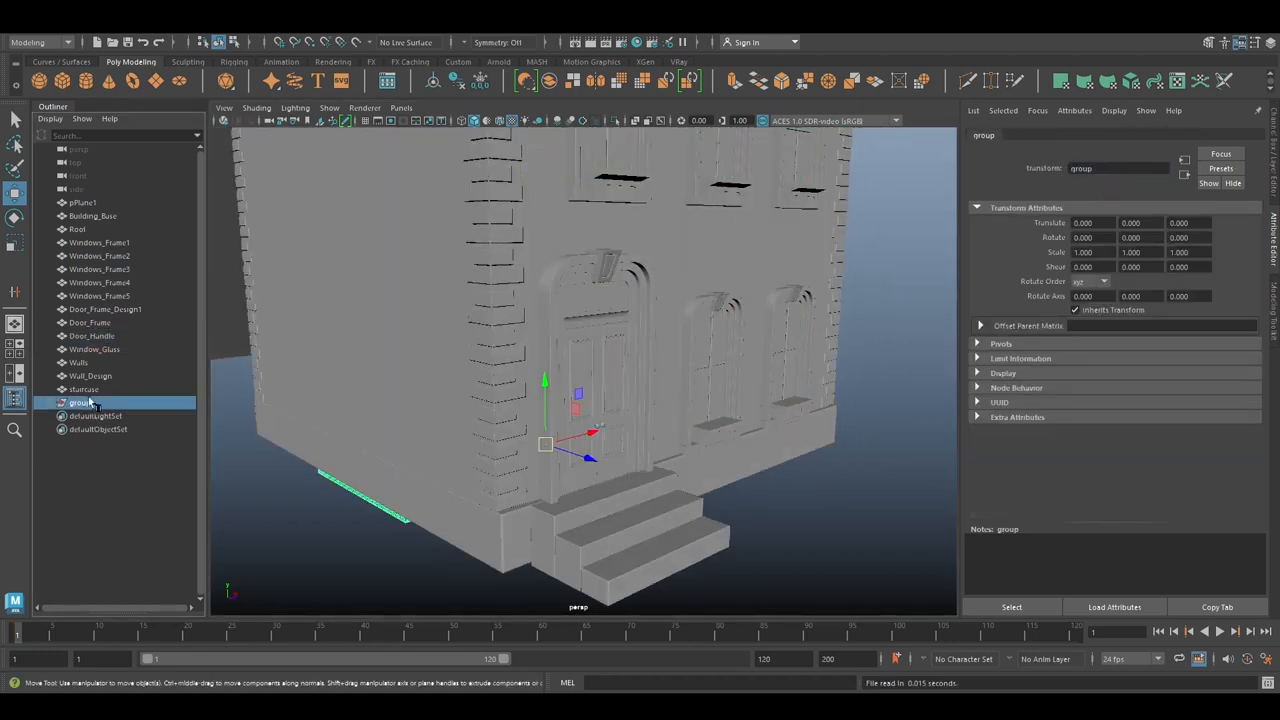
# Assign separate VRayMtl materials to Door_Frame, Door_Handle, Door_Frame_Design1 and Windows_Frame3
pyautogui.click(90, 322)
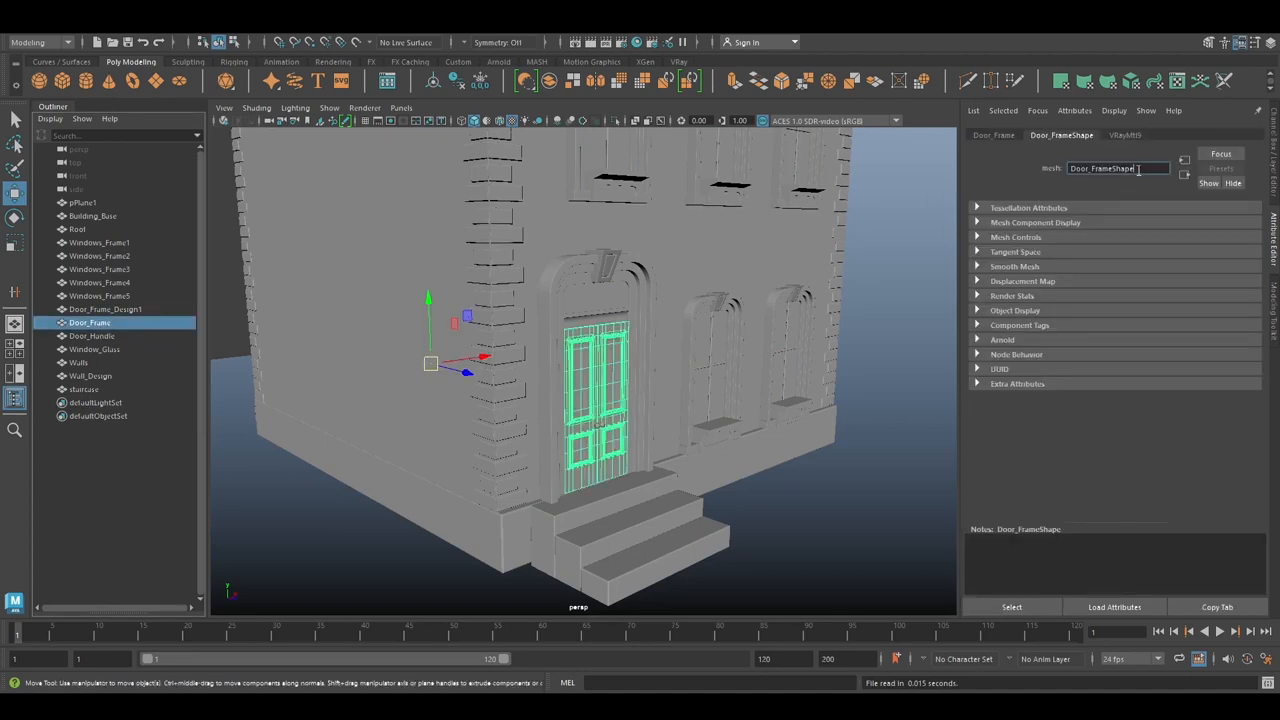
pyautogui.click(1124, 136)
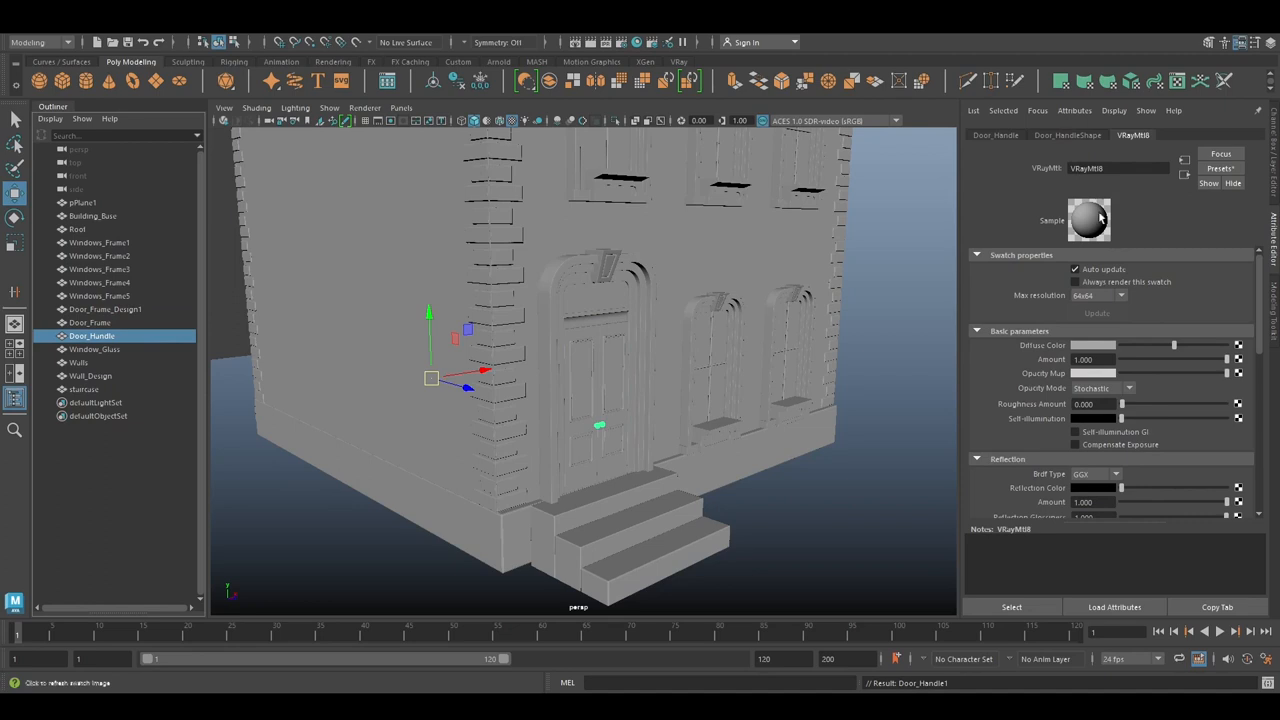
pyautogui.click(90, 322)
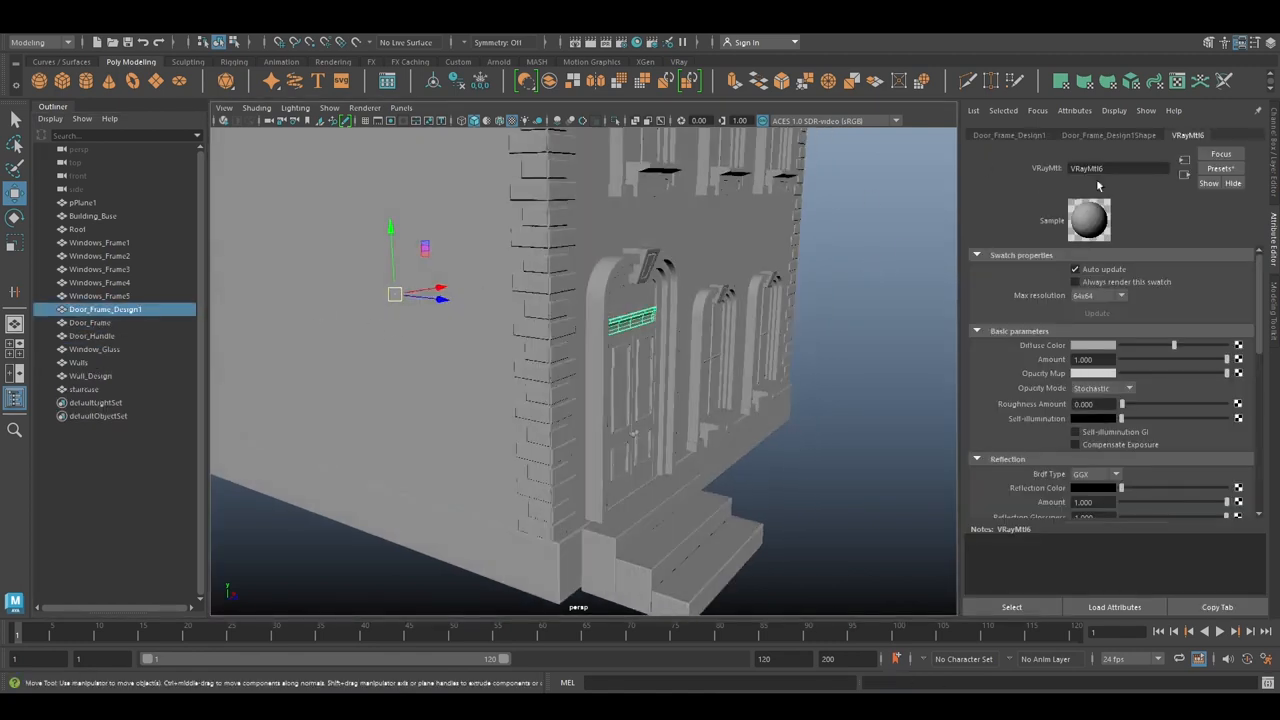
pyautogui.click(100, 296)
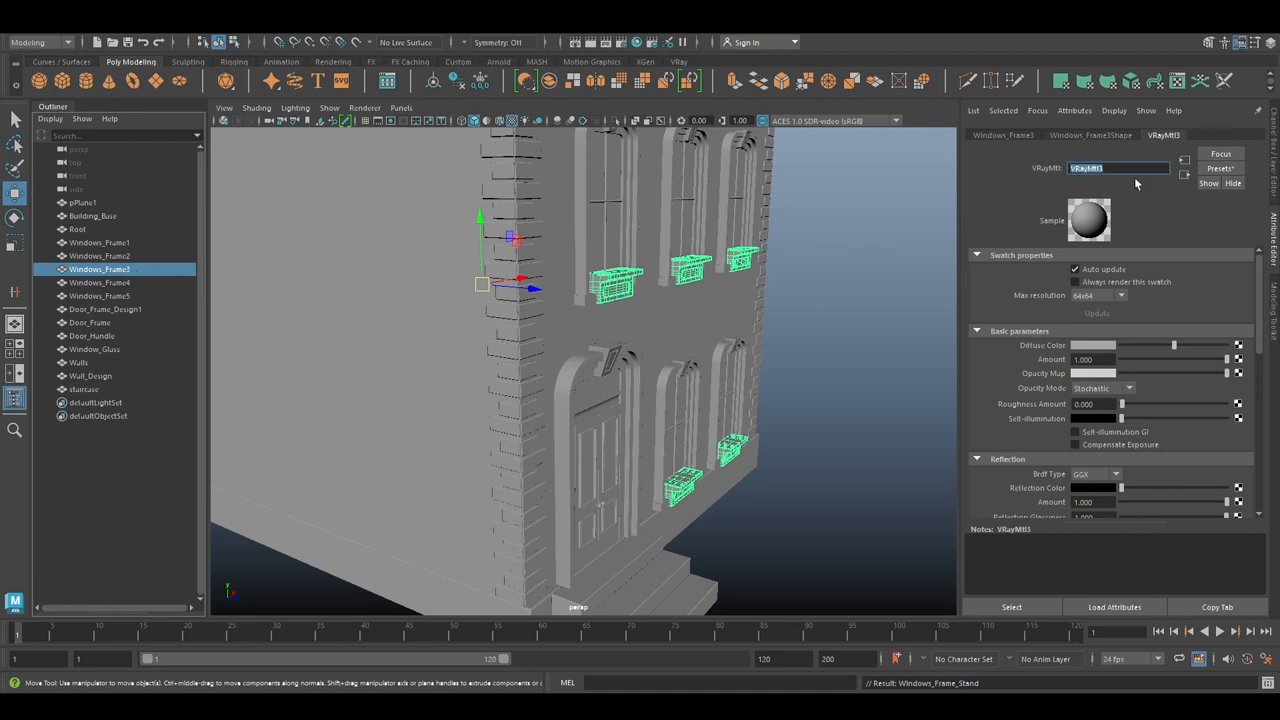
# Name the material Windows_Frame_Front, material the arched frames and roof, and combine all parts into Building
pyautogui.write('Windows_Frame_FrontDesign')
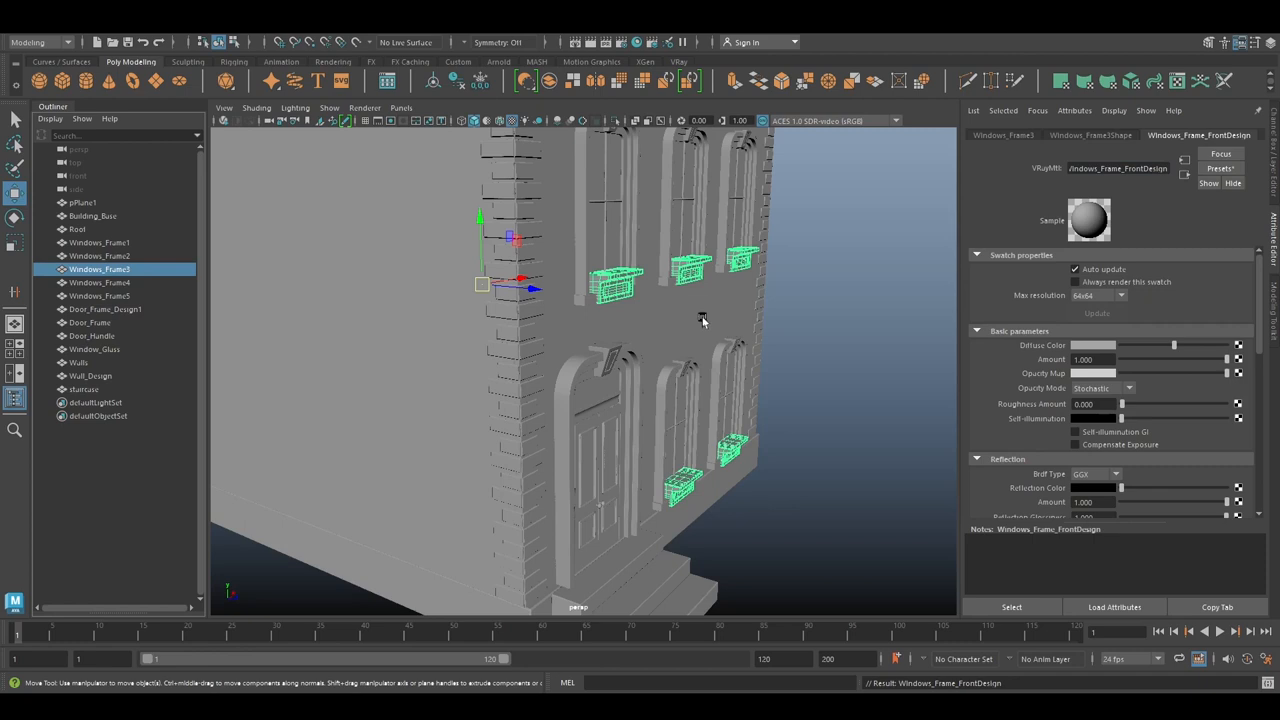
pyautogui.moveTo(288, 292)
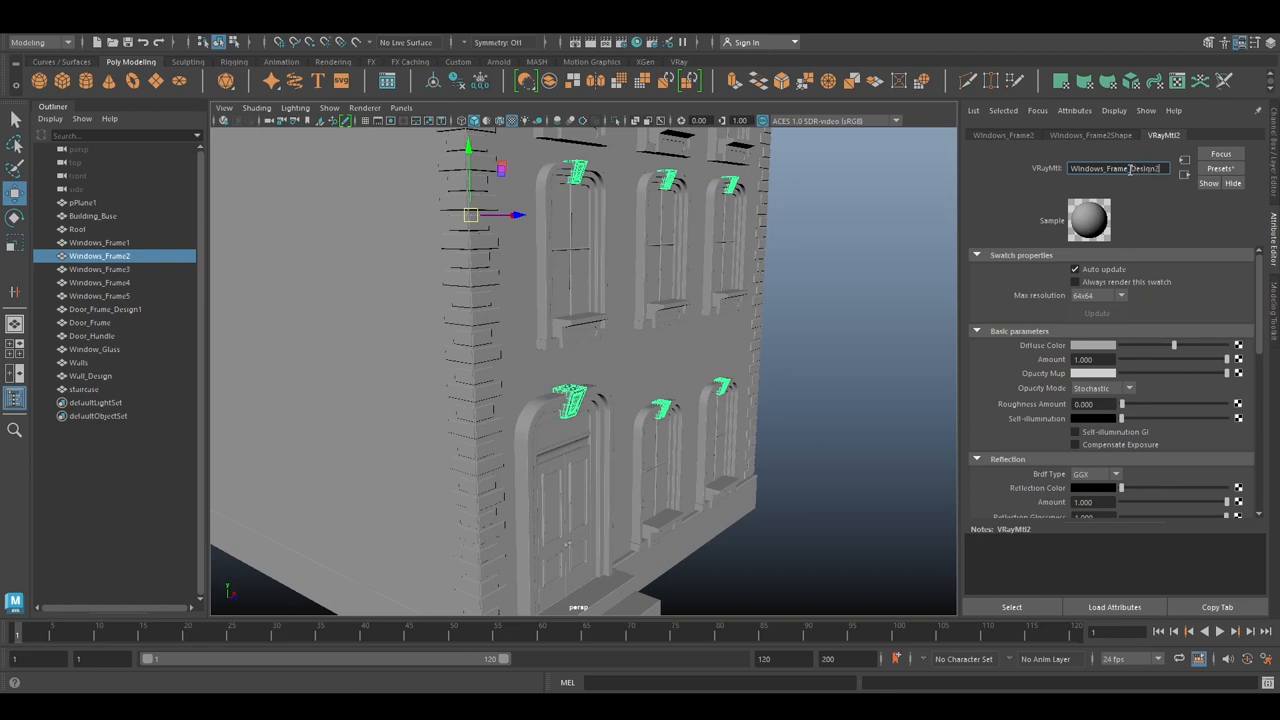
pyautogui.click(100, 242)
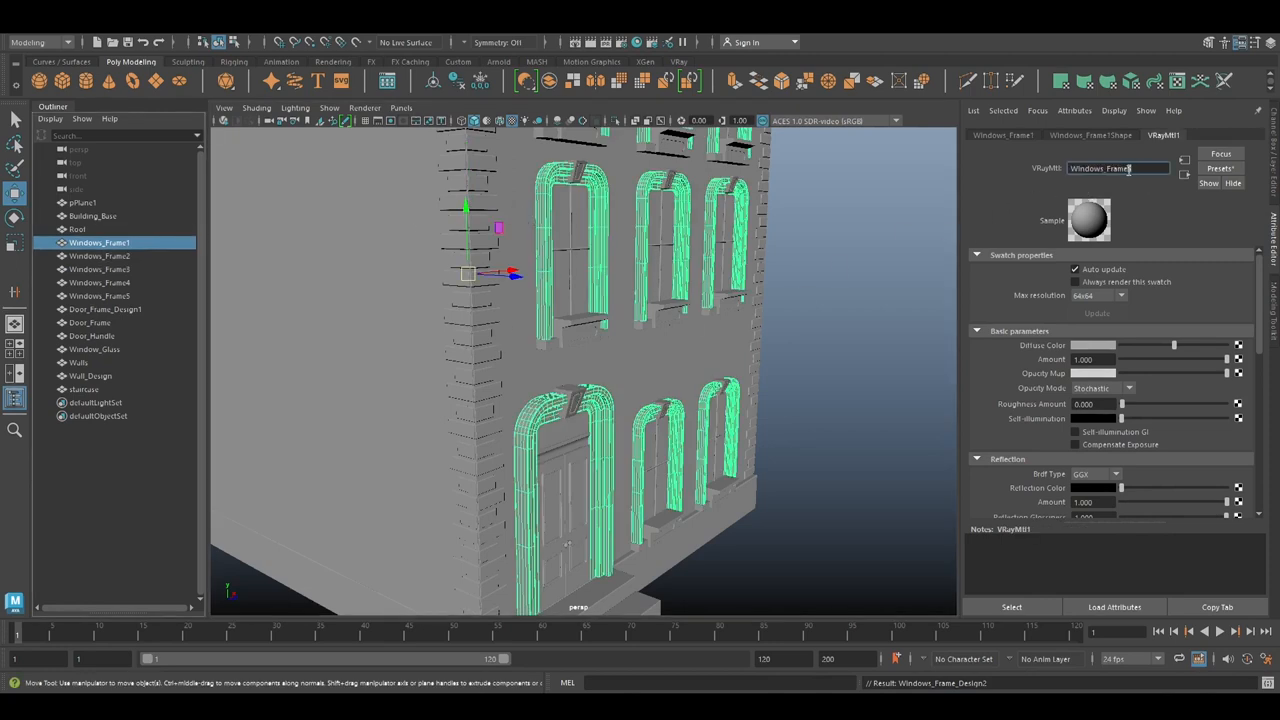
pyautogui.click(76, 228)
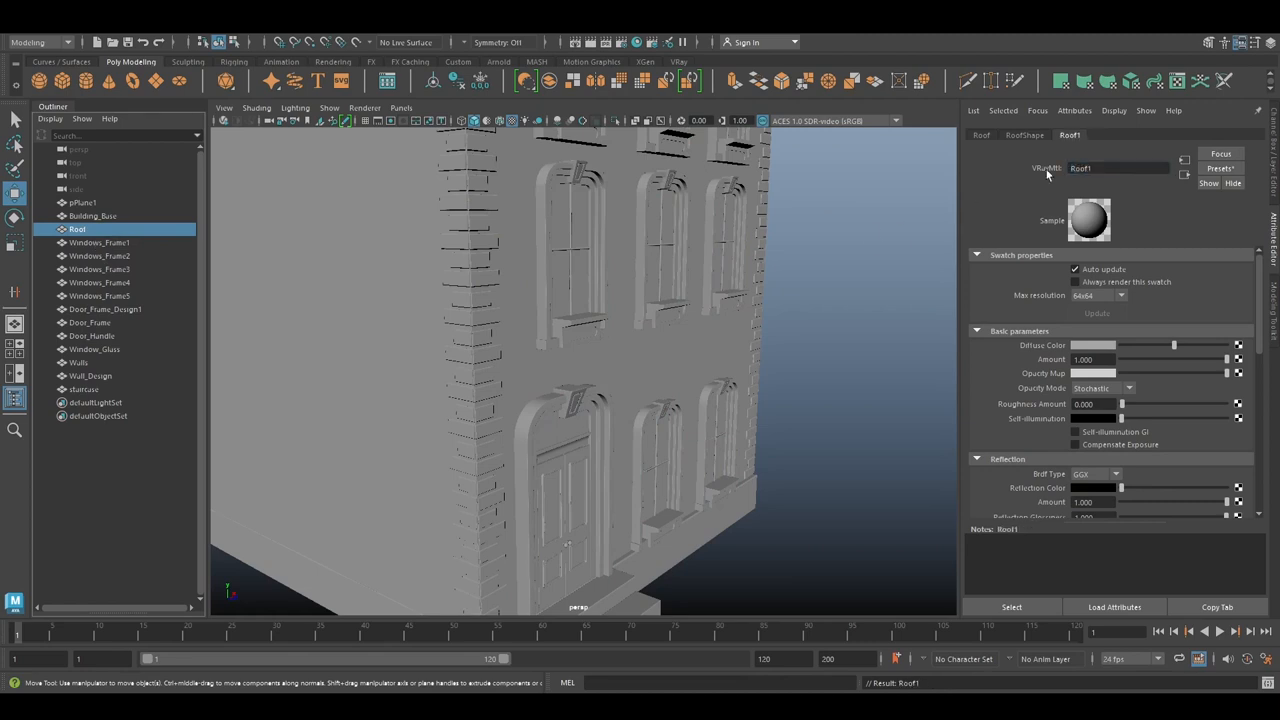
pyautogui.click(92, 216)
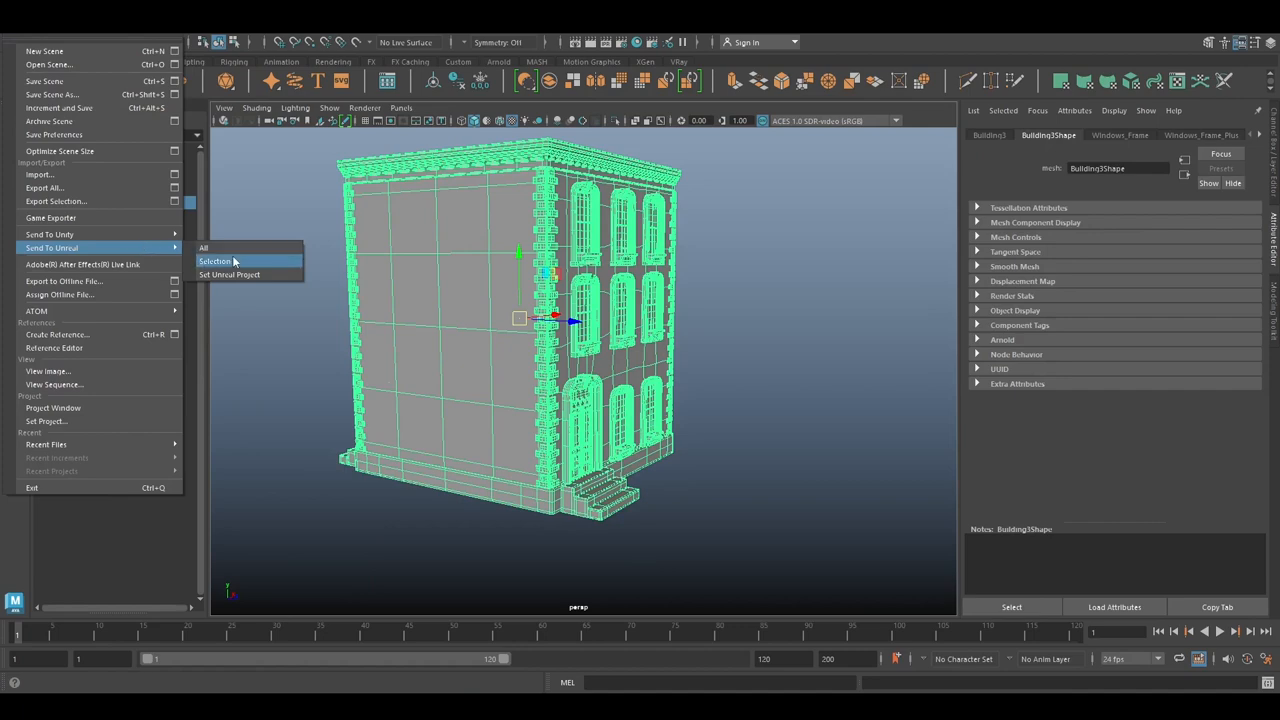
# Send the selection to Unreal into a new Bl_No_3 folder under Content/Building_Mesh
pyautogui.click(228, 276)
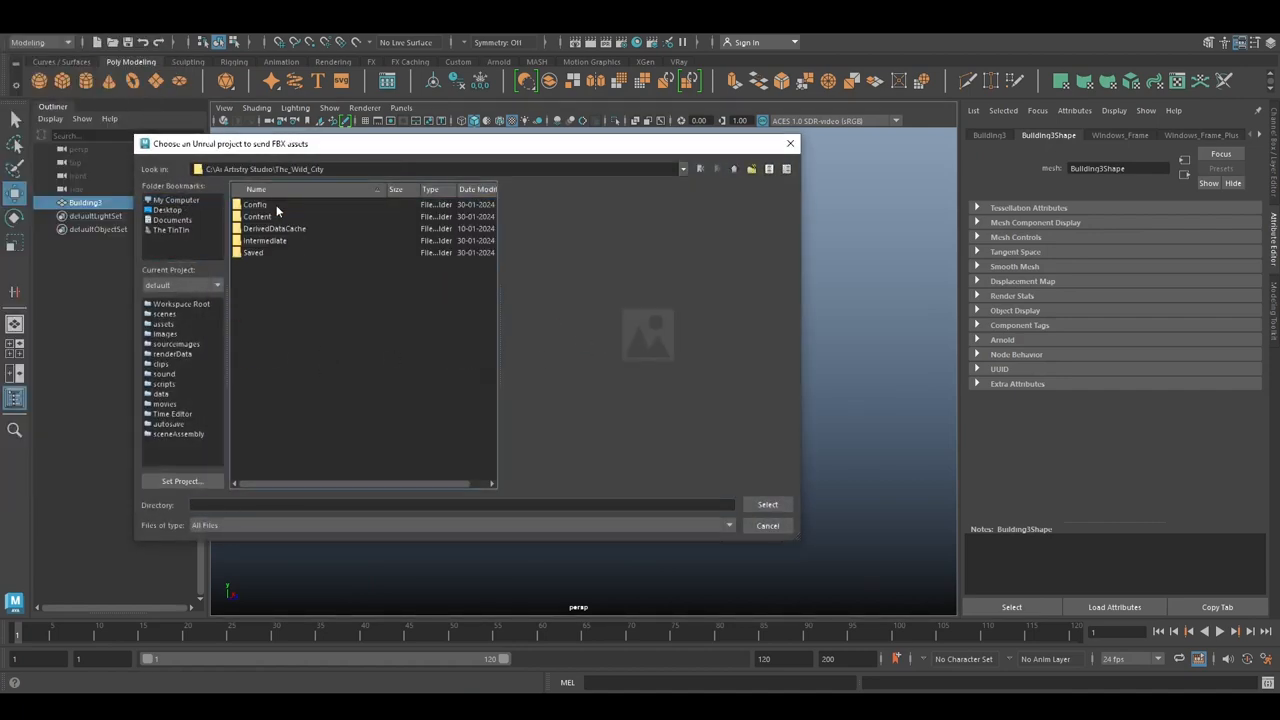
pyautogui.doubleClick(256, 216)
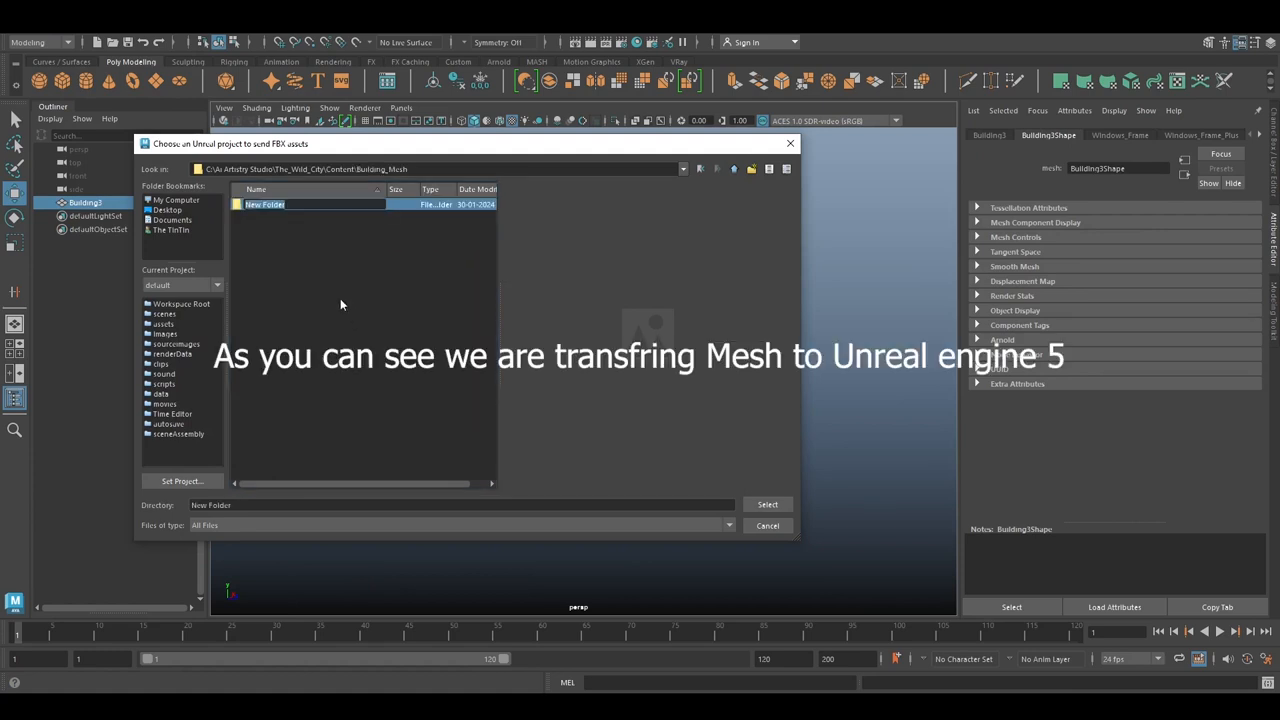
pyautogui.write('BLO')
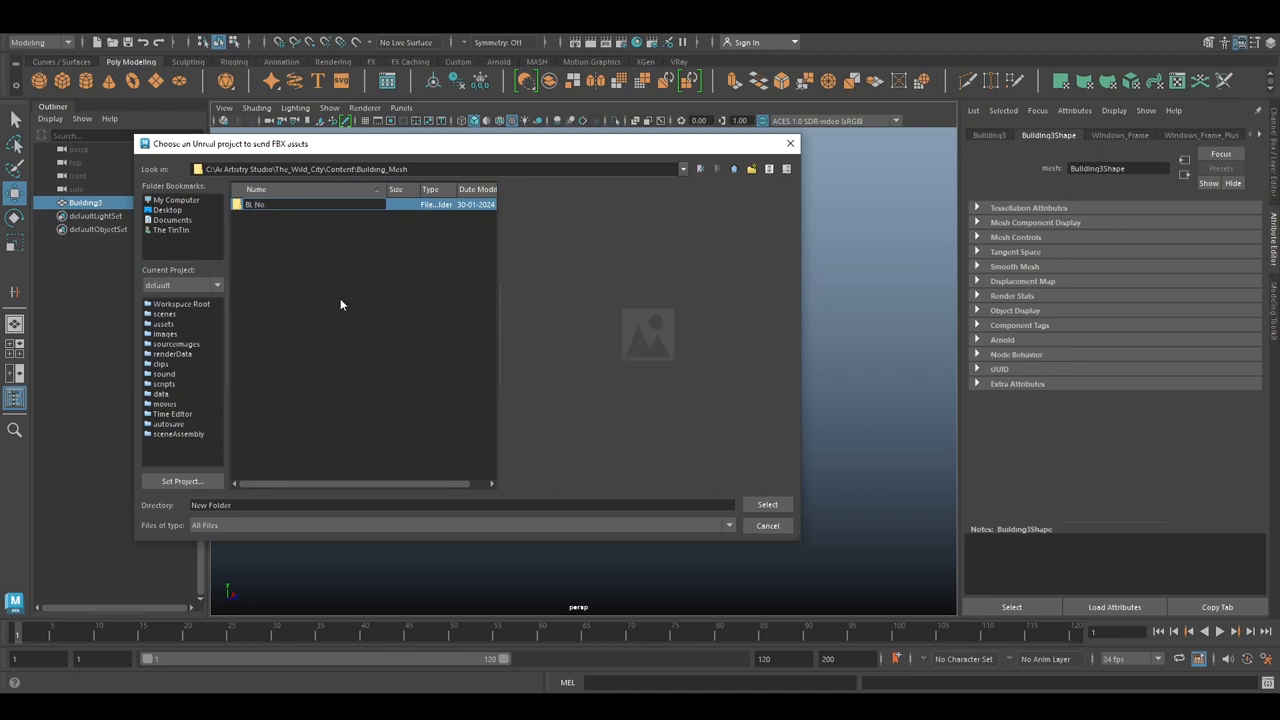
pyautogui.click(256, 204)
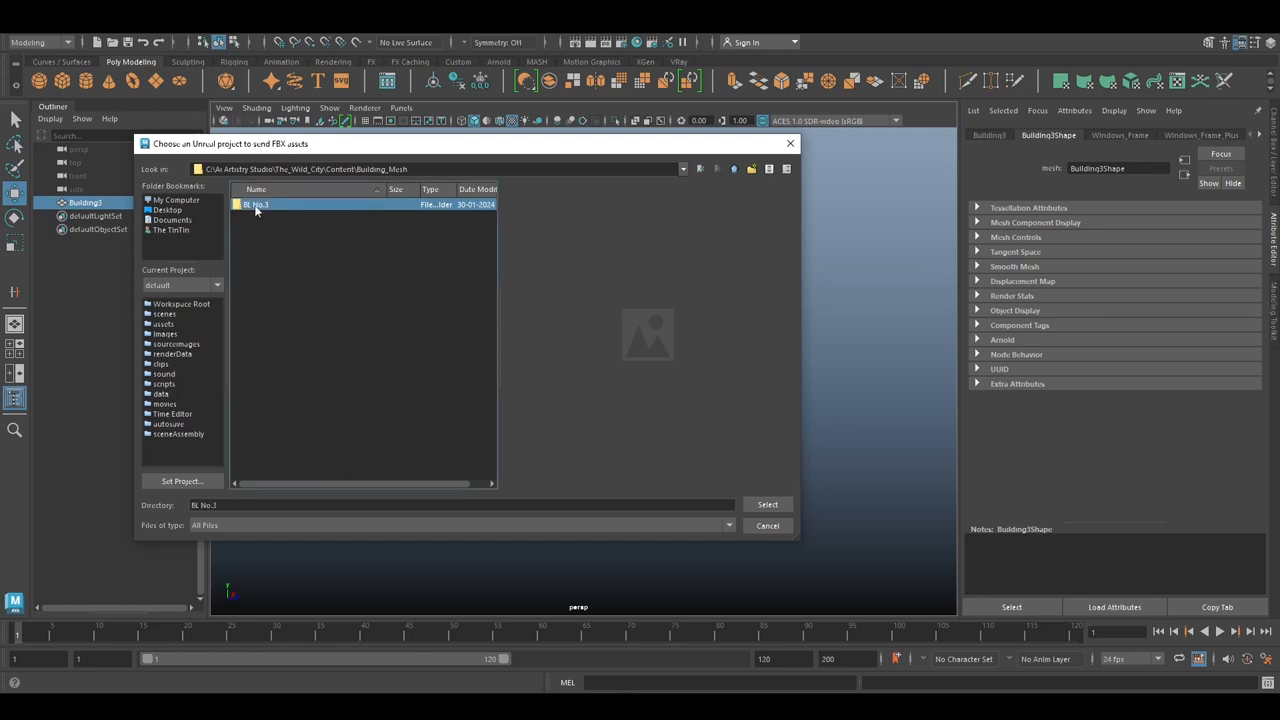
pyautogui.doubleClick(256, 204)
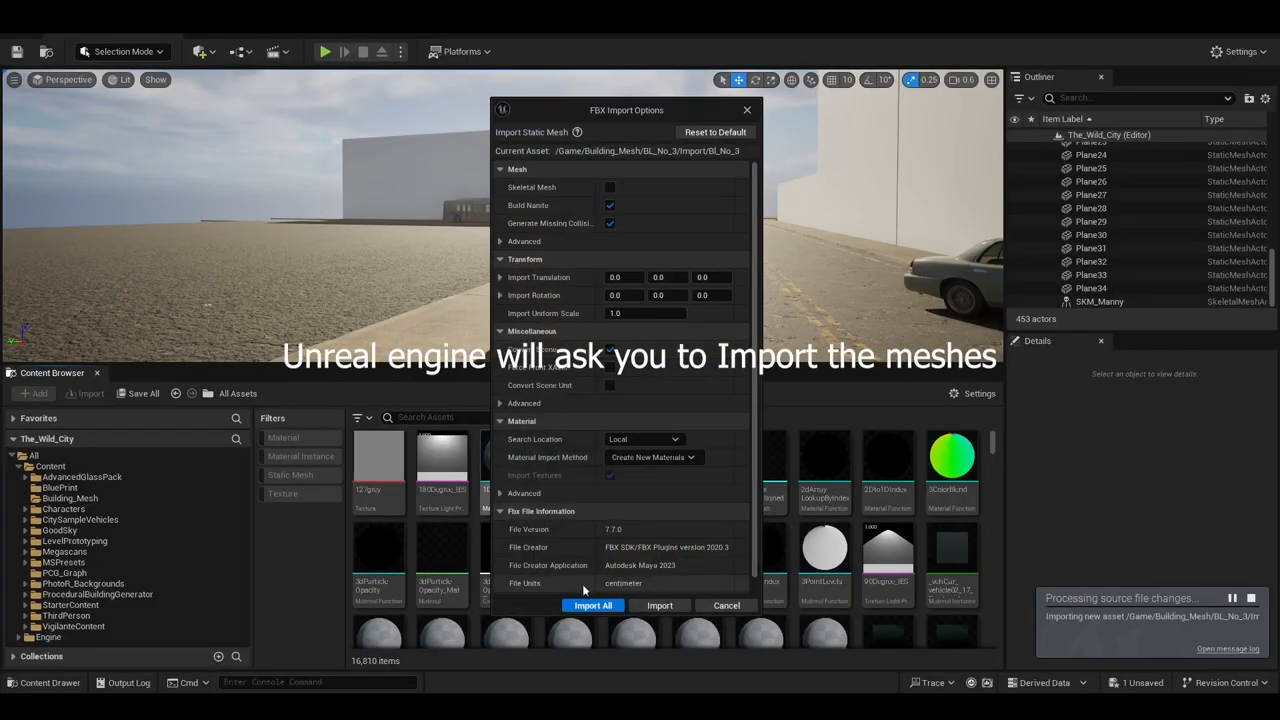
pyautogui.moveTo(644, 430)
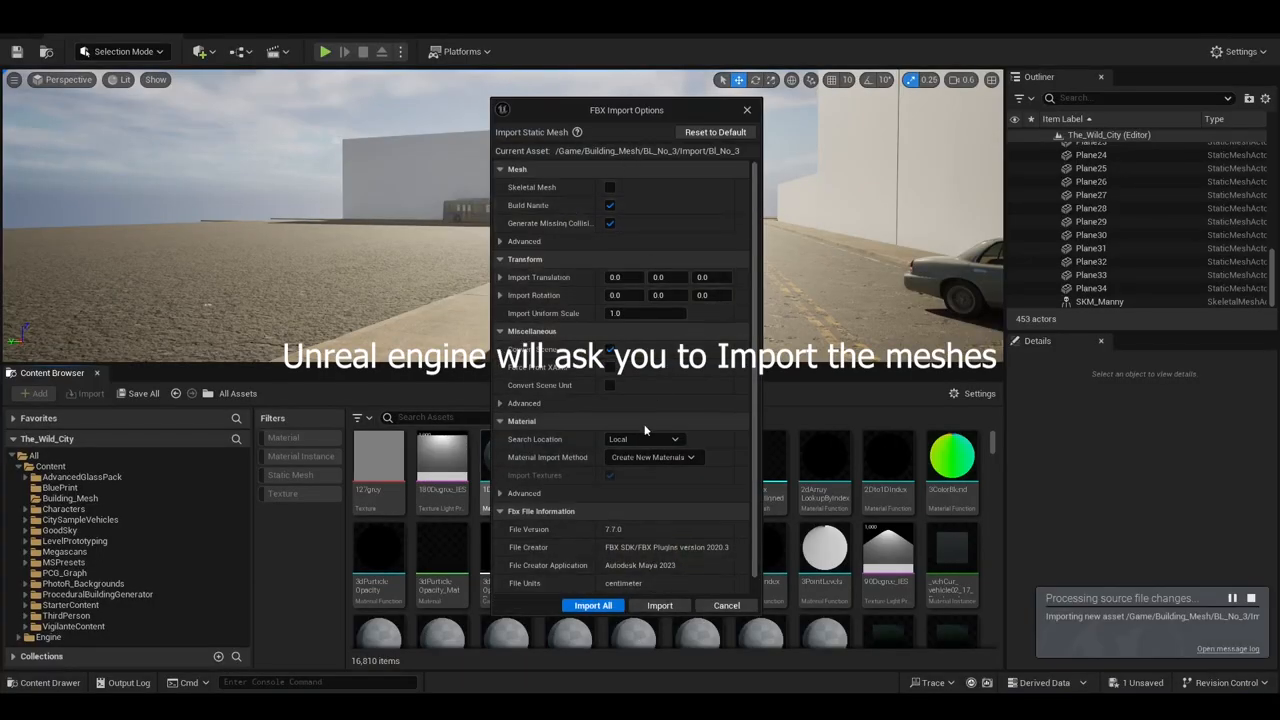
# Import all building meshes with the default FBX import options
pyautogui.click(592, 604)
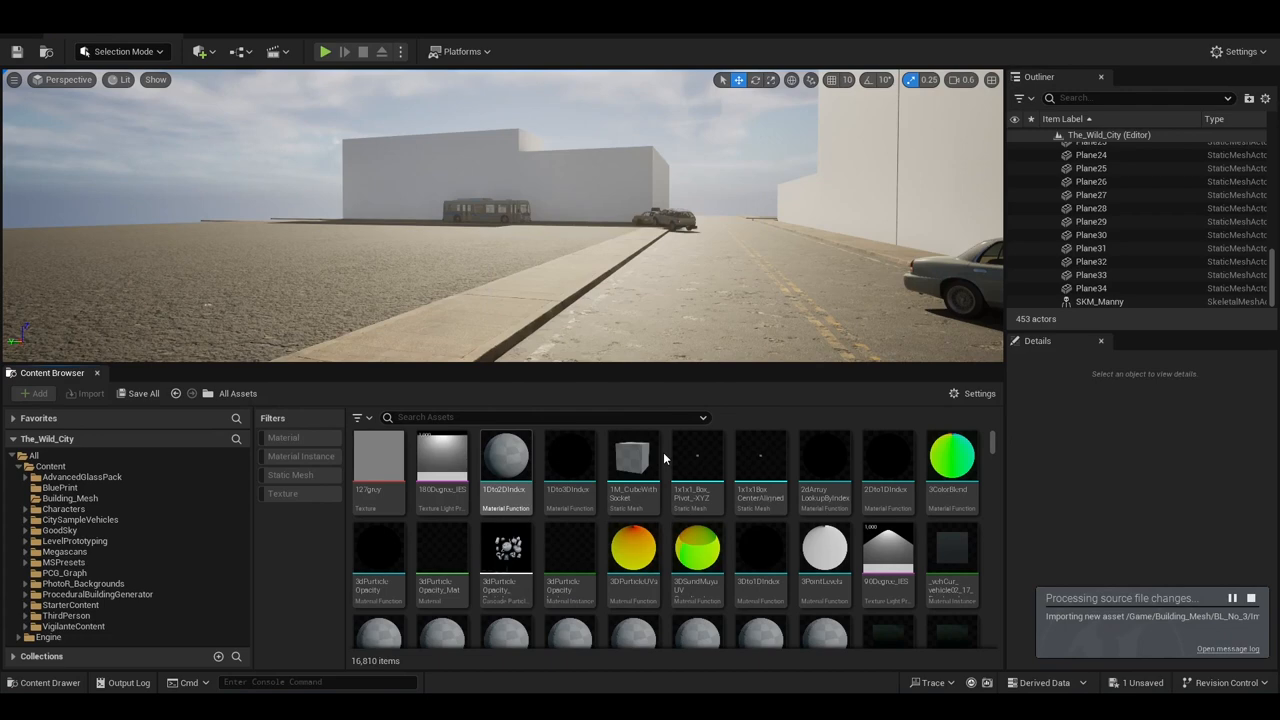
pyautogui.moveTo(436, 488)
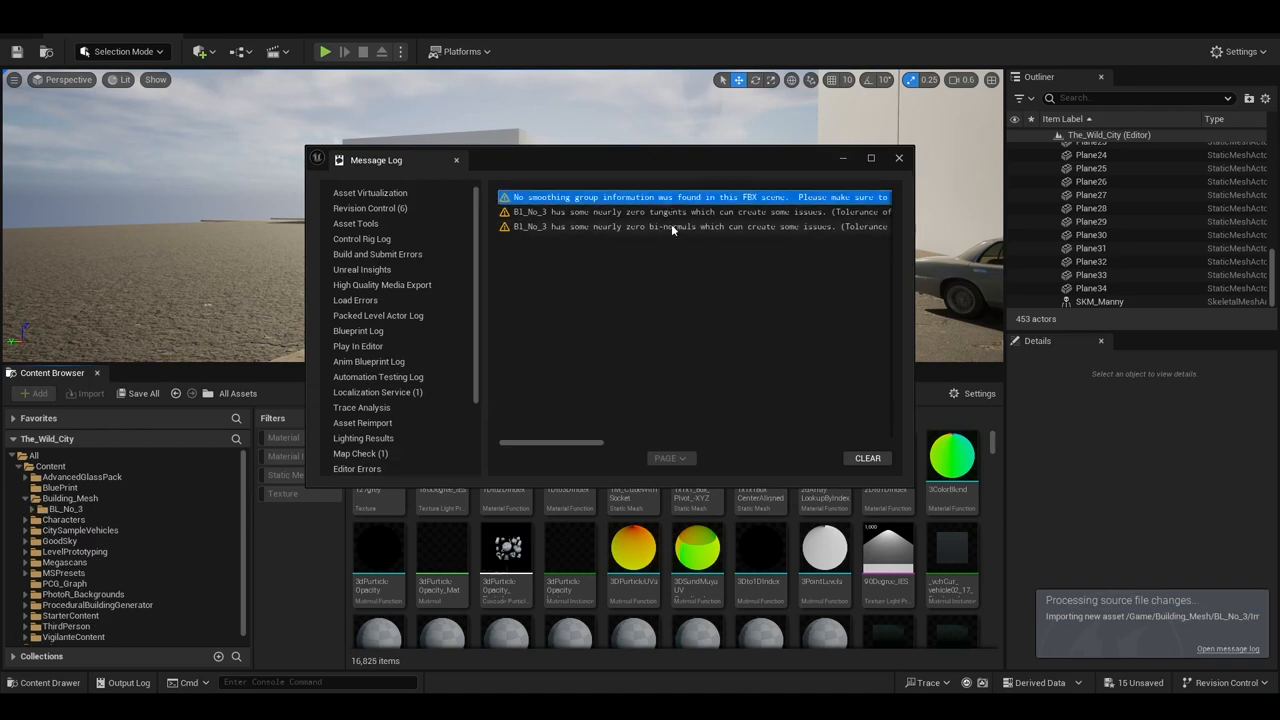
# Clear the smoothing-group and tangent warnings and close the Message Log
pyautogui.click(866, 456)
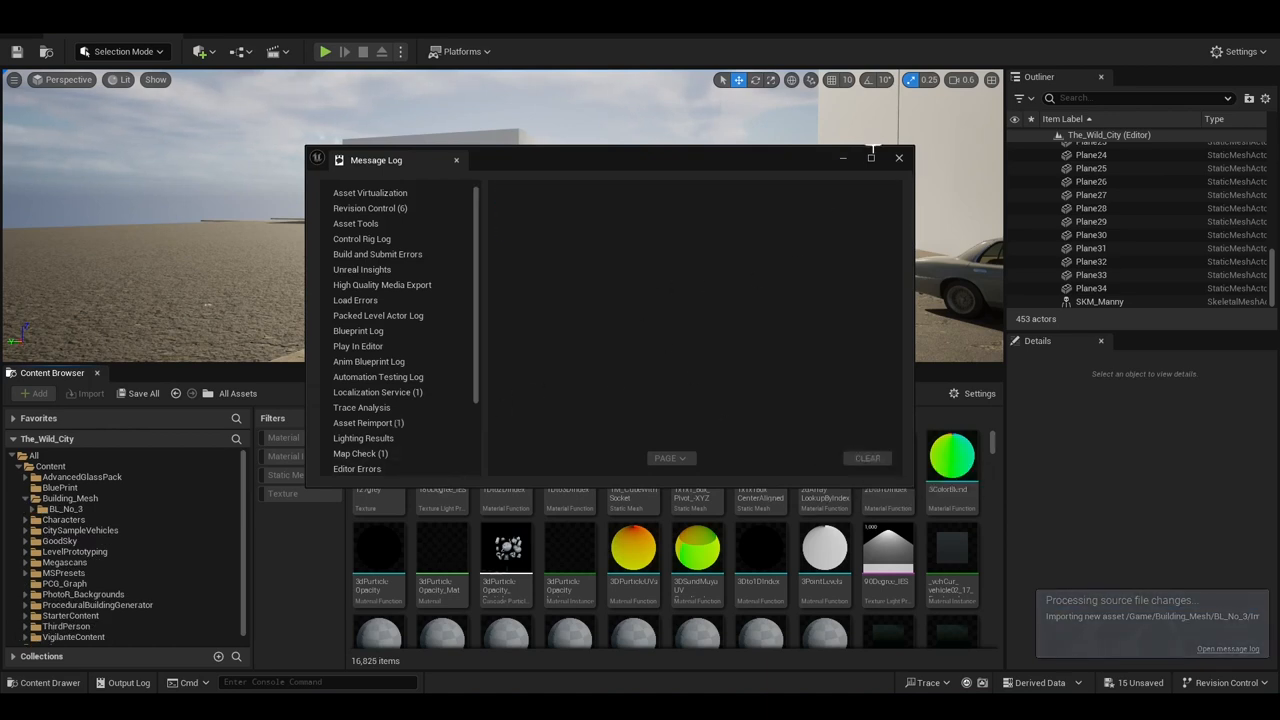
pyautogui.click(898, 158)
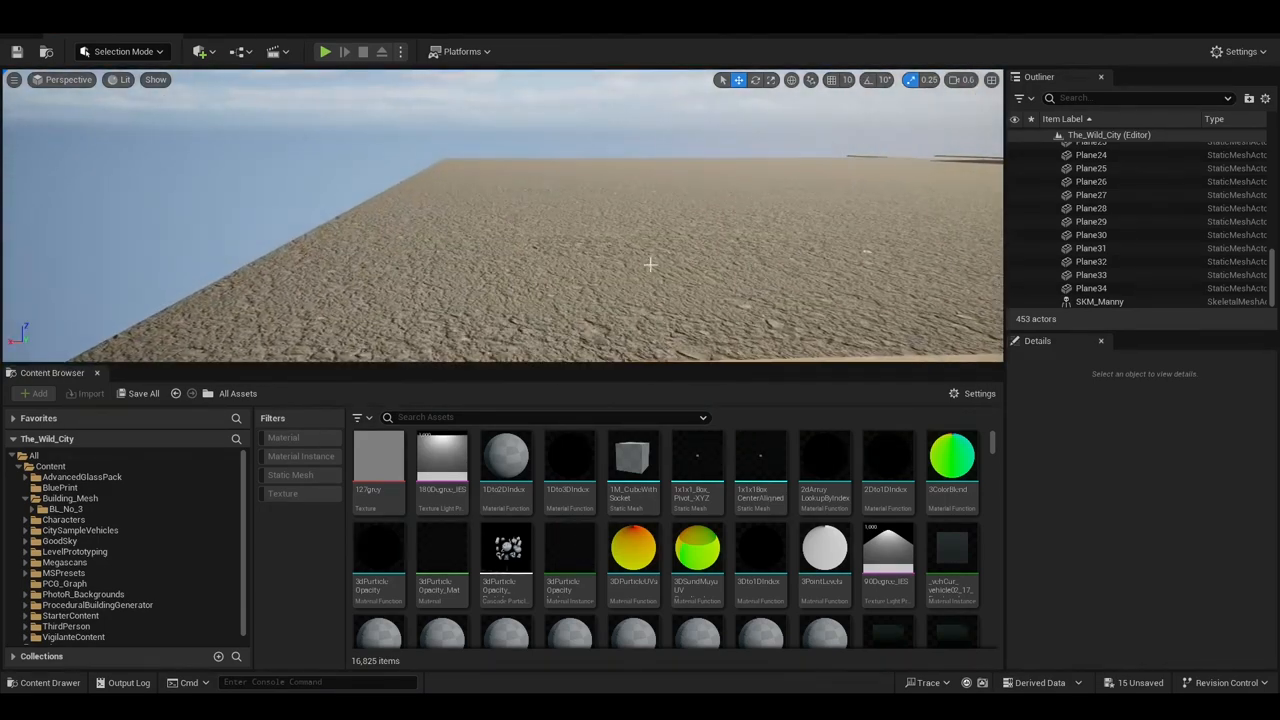
# Drag the Bl_No_3 static mesh from its Import folder into the level viewport
pyautogui.click(66, 510)
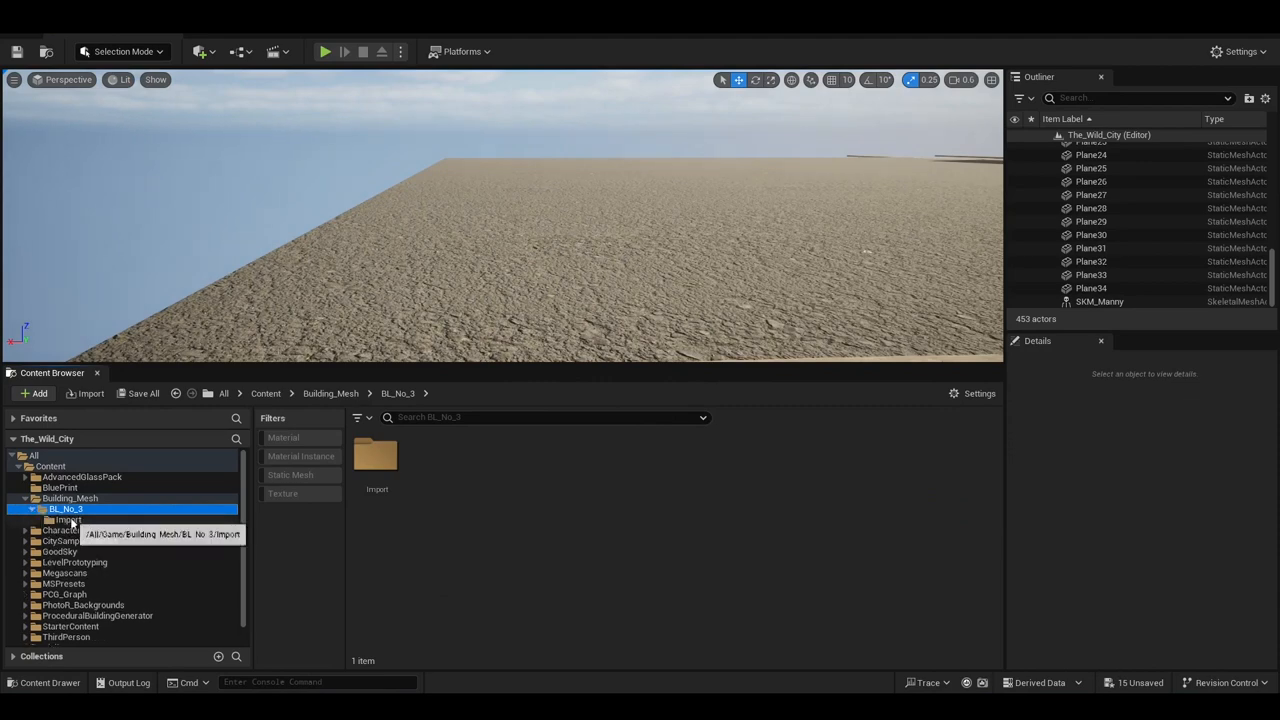
pyautogui.doubleClick(68, 520)
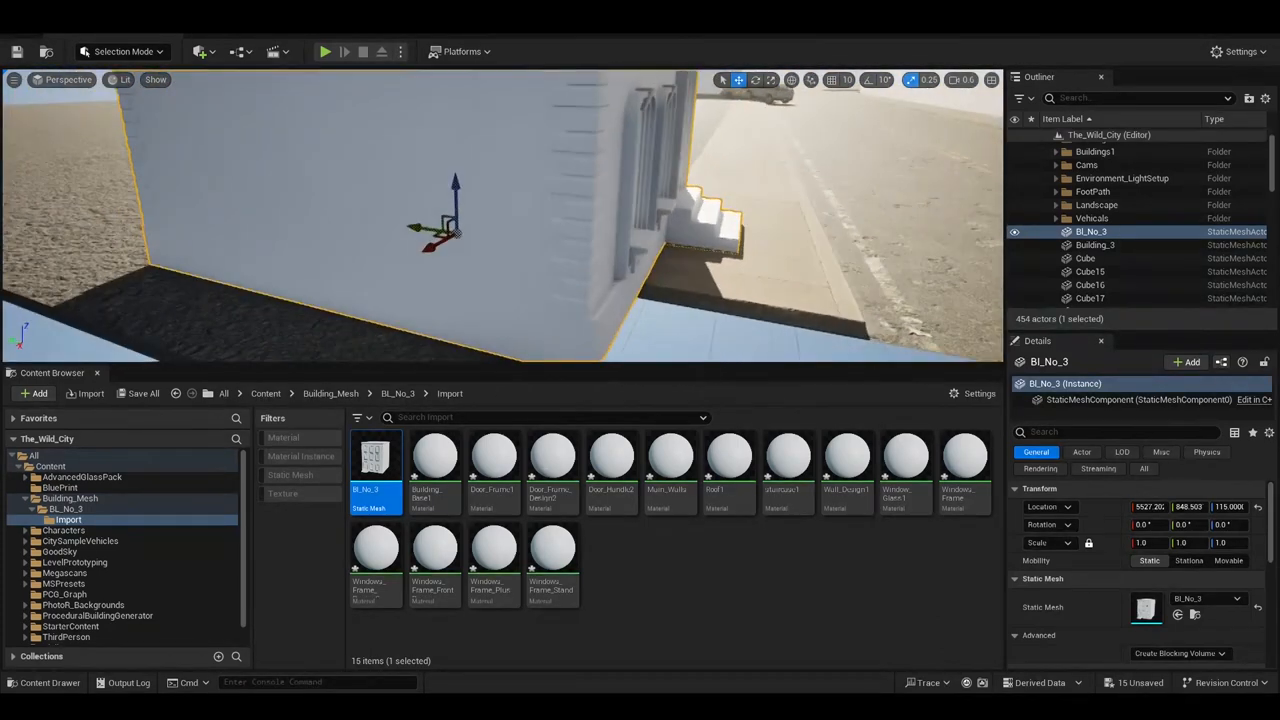
pyautogui.moveTo(450, 220); pyautogui.dragTo(550, 236)
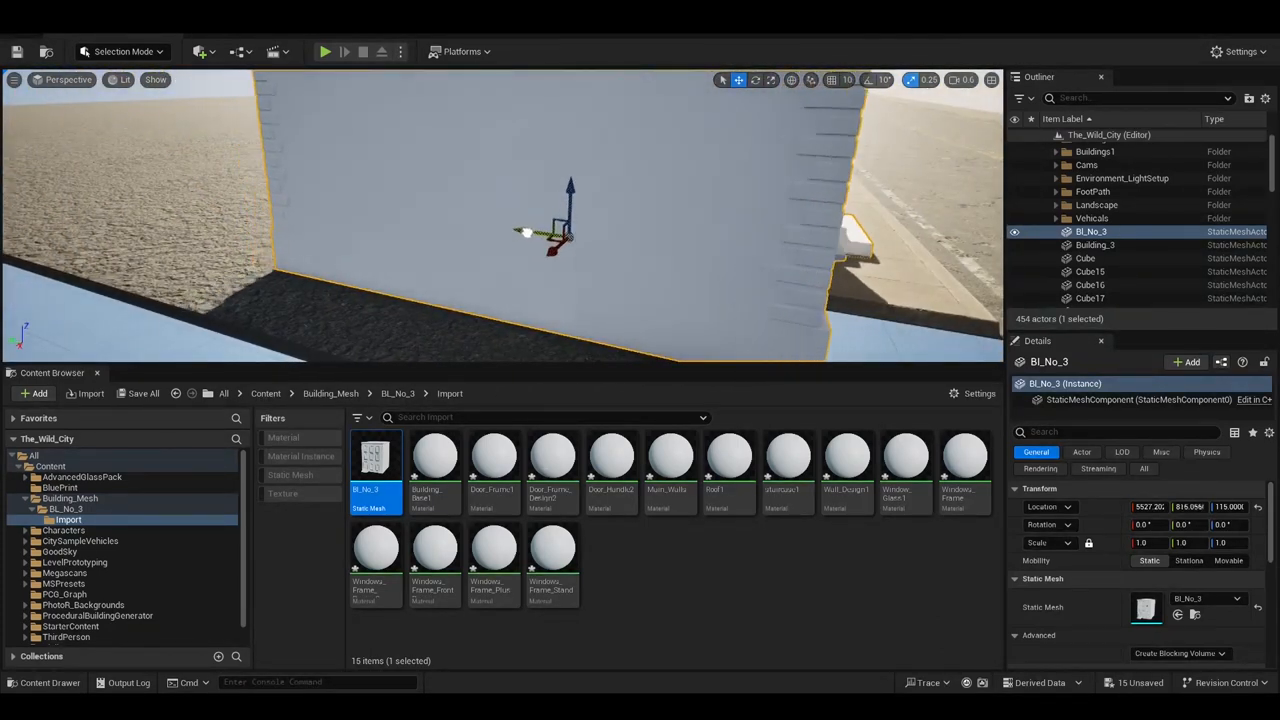